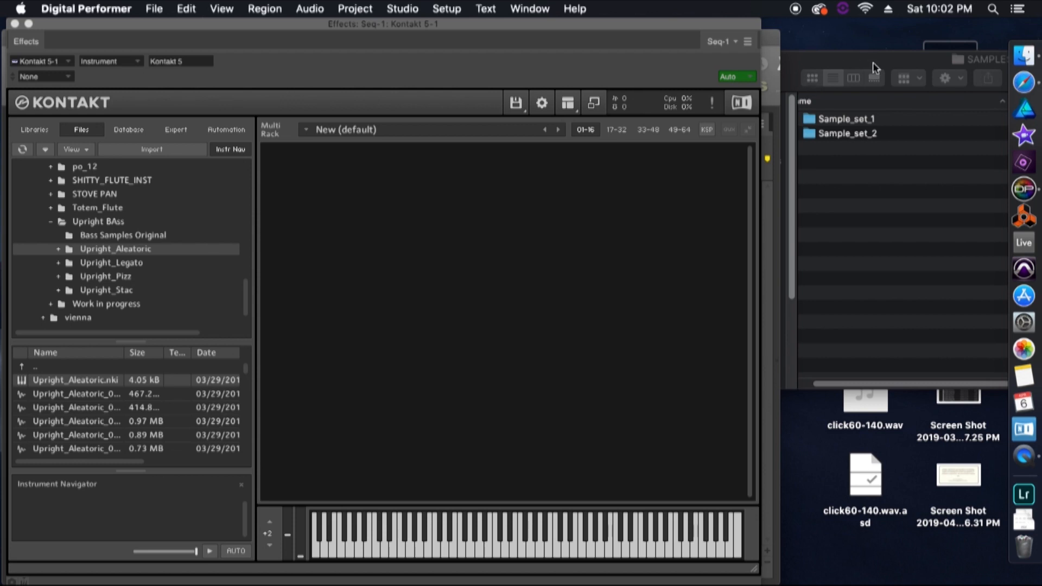
{"action": "mouse_move", "coordinate": [947, 264]}
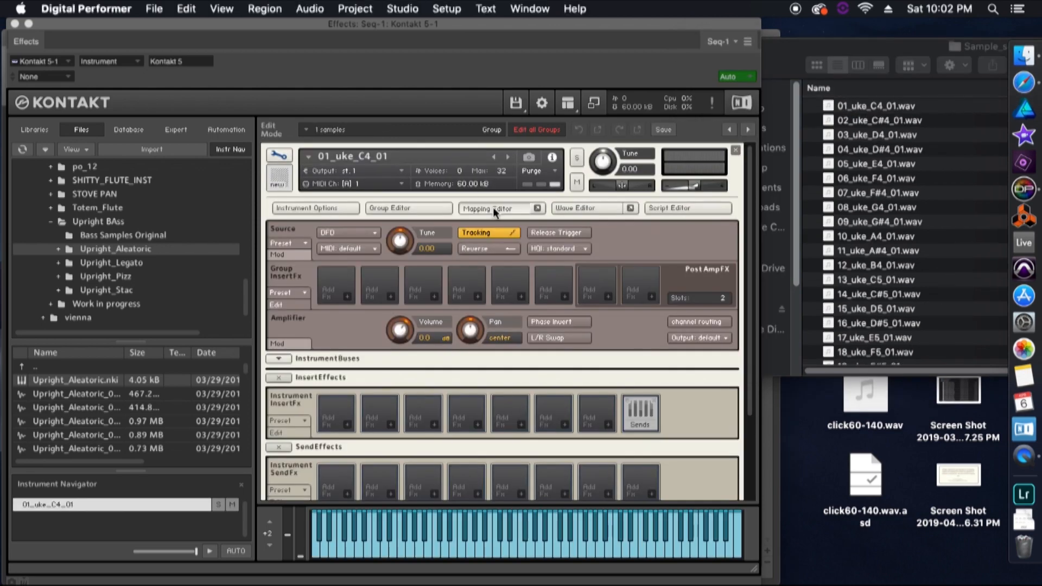
- Check where the new ukulele instrument's sample zones sit on the keyboard
{"action": "left_click", "coordinate": [491, 208]}
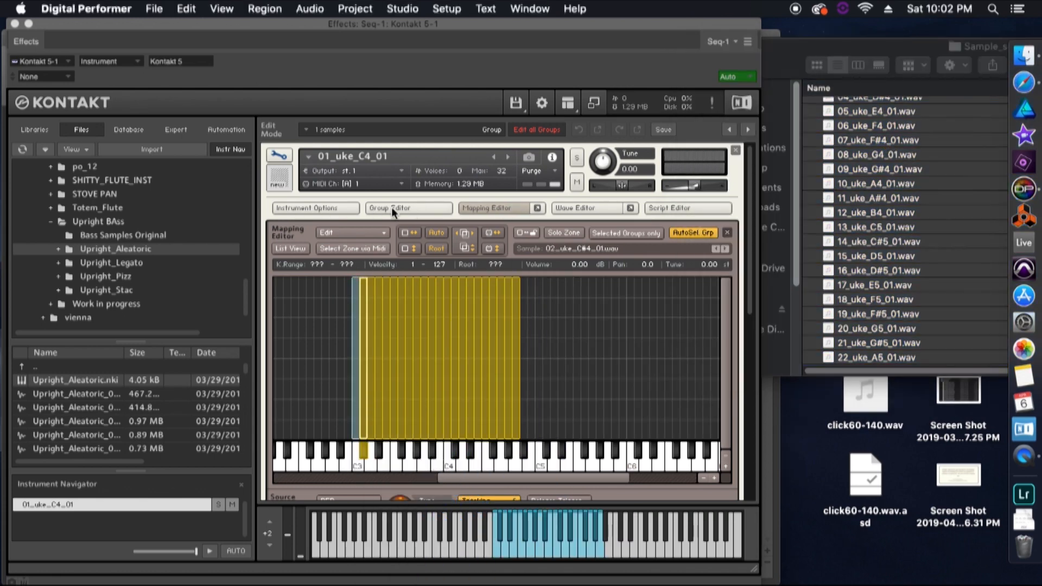
- Open the Group Editor and create an empty second group
{"action": "left_click", "coordinate": [408, 208]}
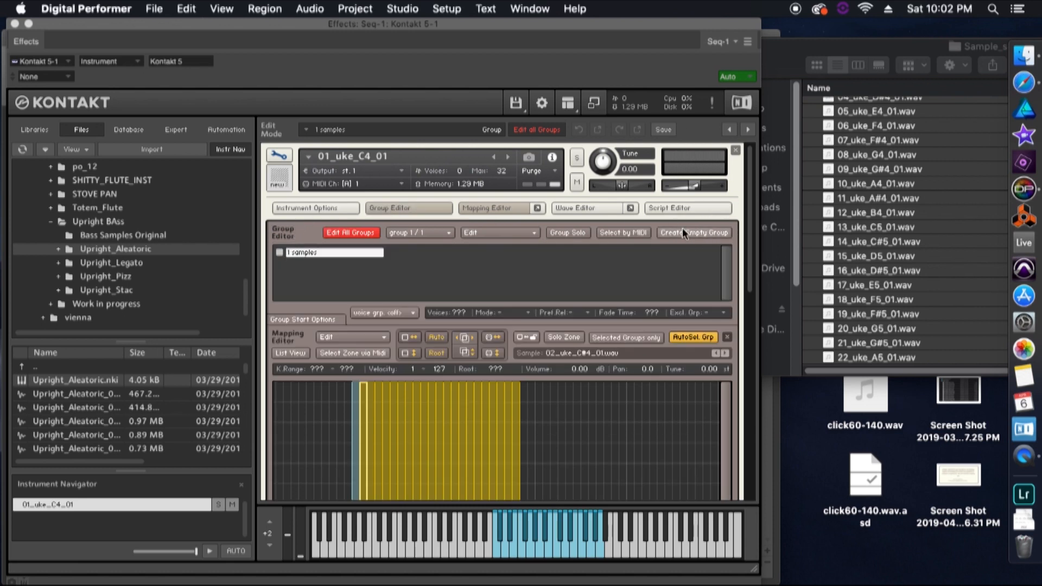
{"action": "left_click", "coordinate": [694, 233]}
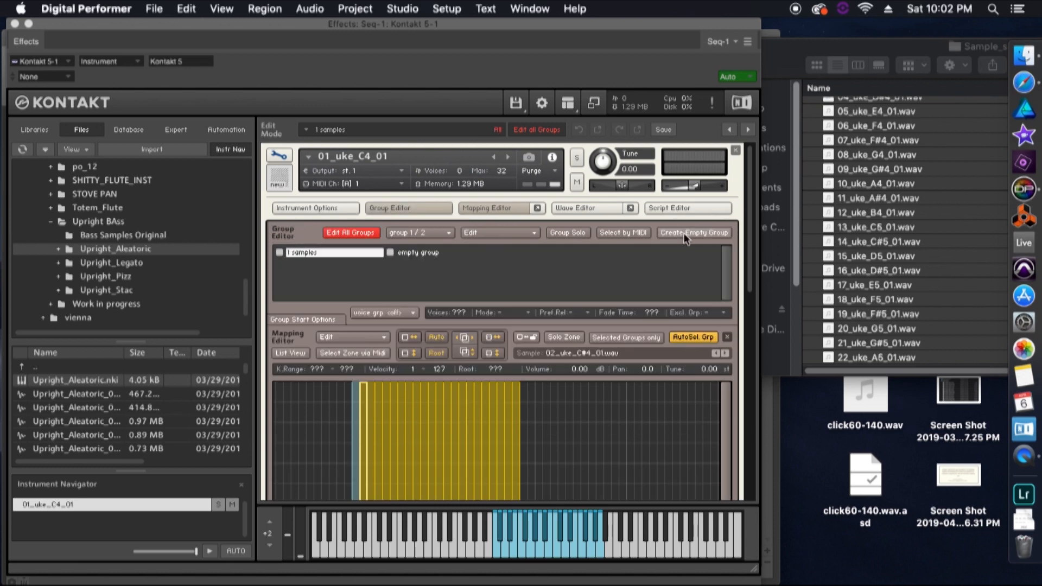
{"action": "left_click", "coordinate": [693, 233]}
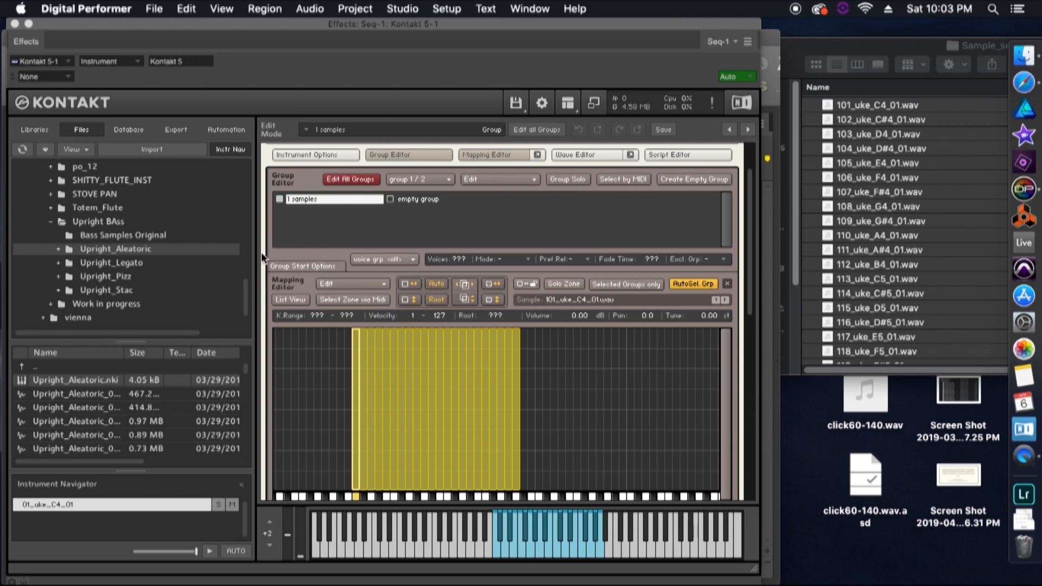
- Set group 1's Group Starts option to 'cycle round robin'
{"action": "left_click", "coordinate": [302, 265]}
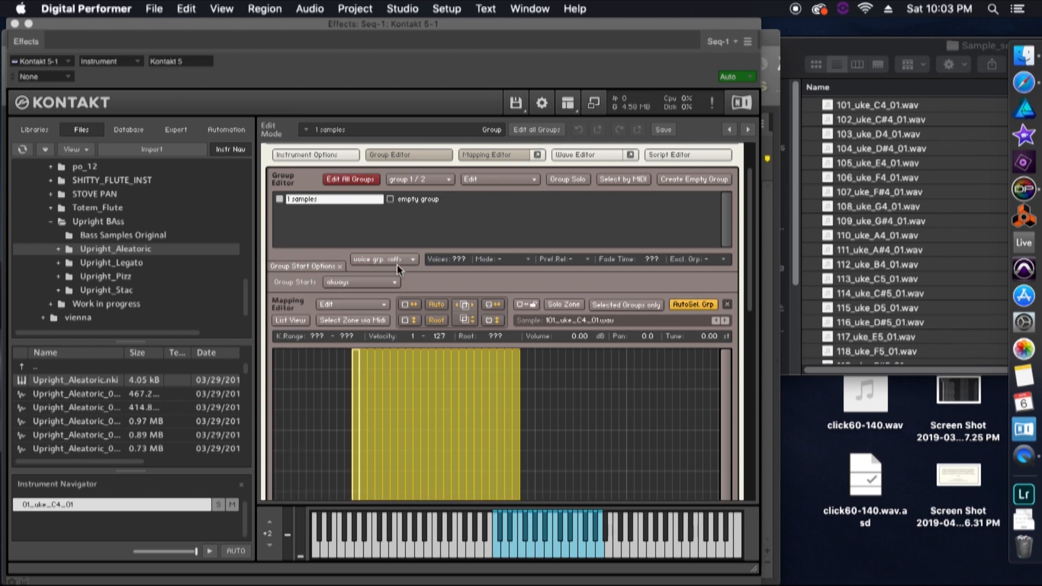
{"action": "left_click", "coordinate": [361, 282]}
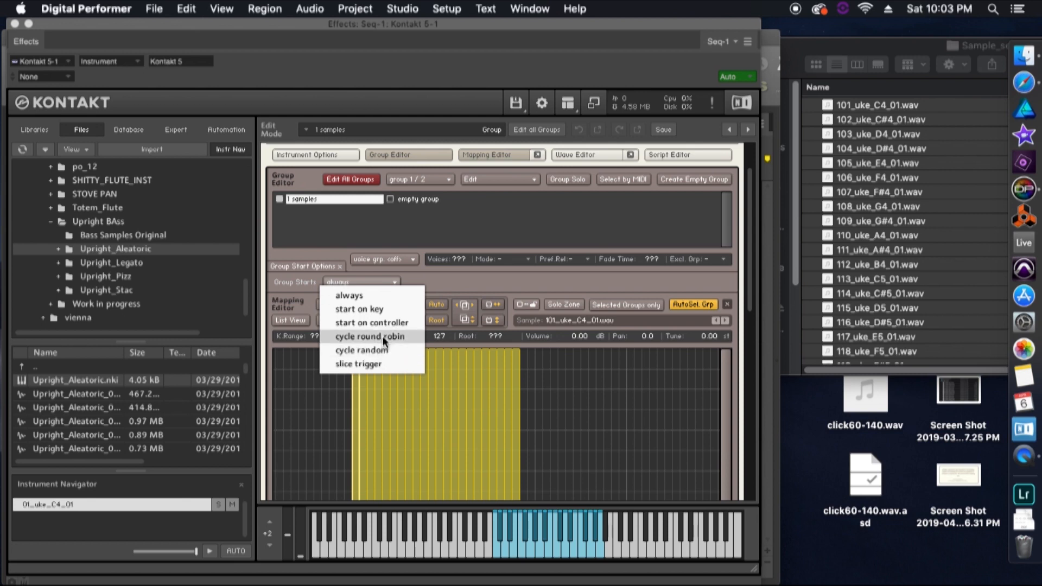
{"action": "left_click", "coordinate": [371, 337]}
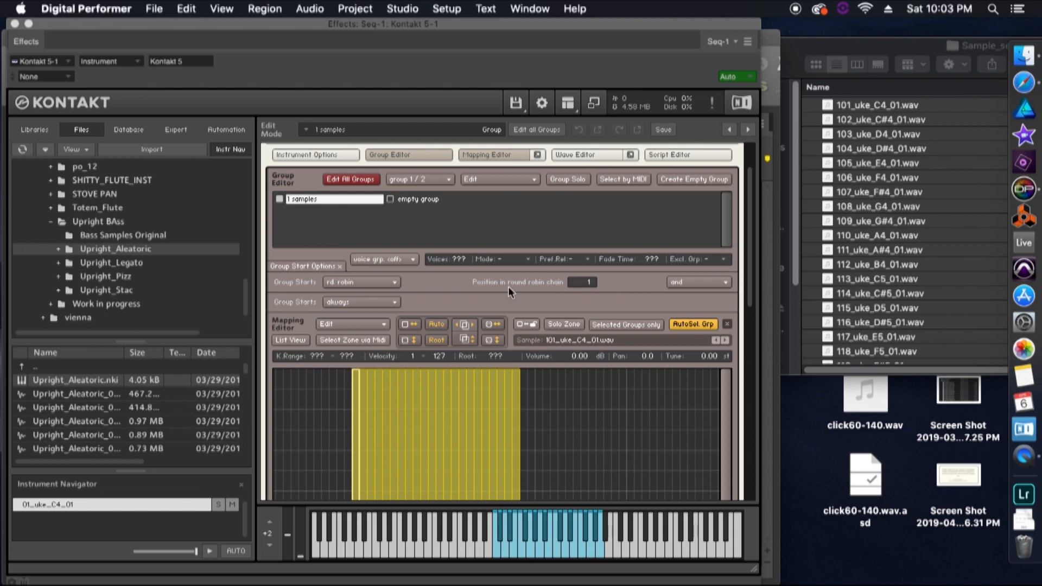
{"action": "mouse_move", "coordinate": [391, 296]}
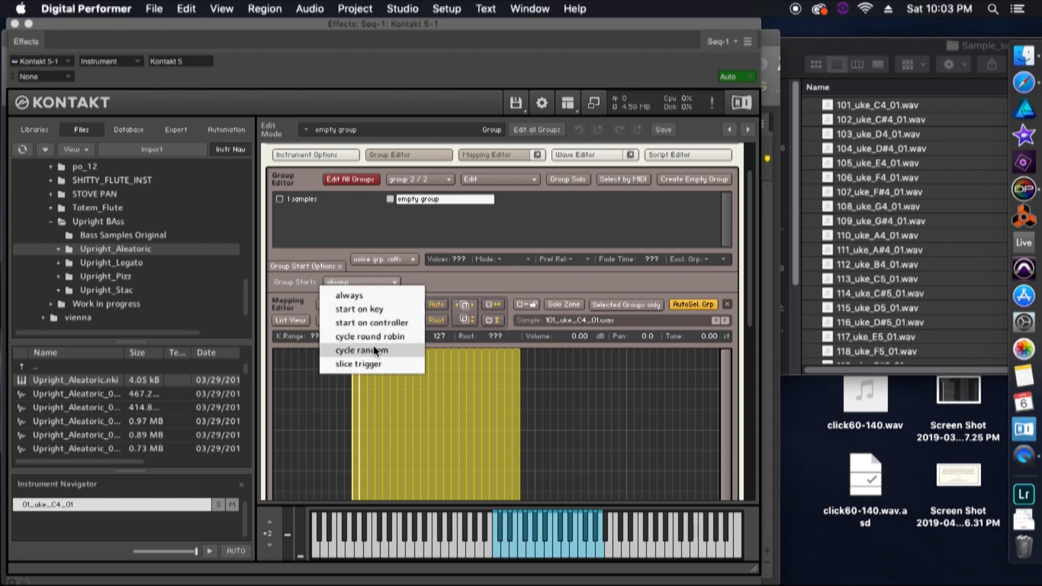
- Set the empty group 2's Group Starts option to 'cycle round robin'
{"action": "left_click", "coordinate": [369, 337]}
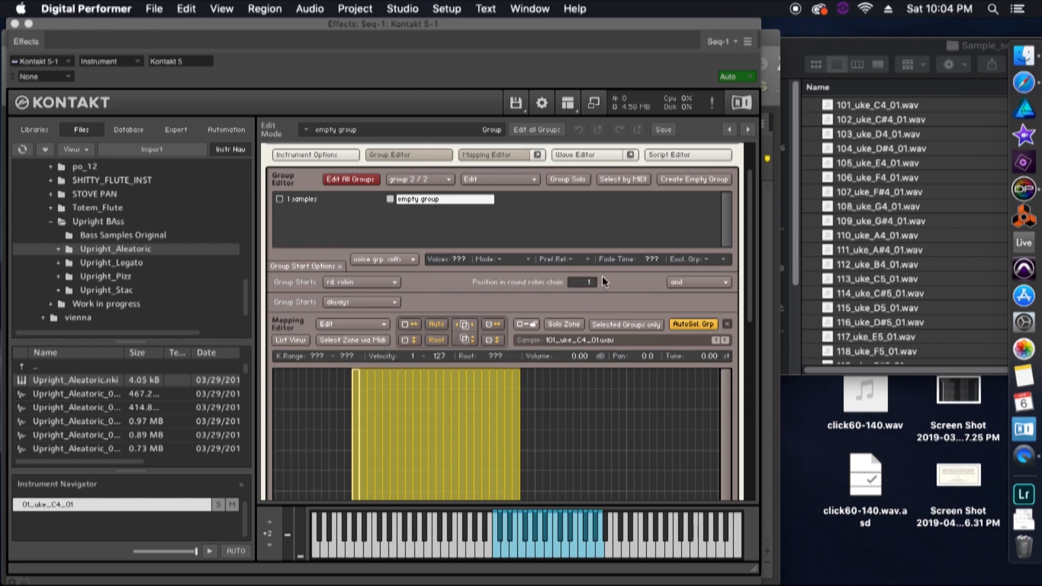